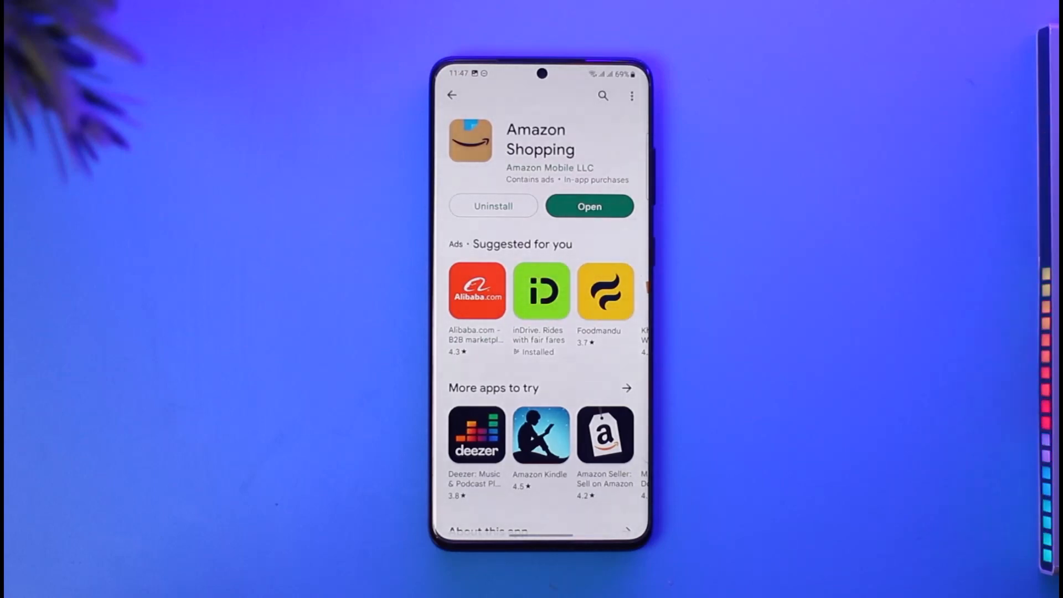
- Launch Amazon Shopping from its Play Store page, go to the account page and choose Your Payments
left_click(588, 206)
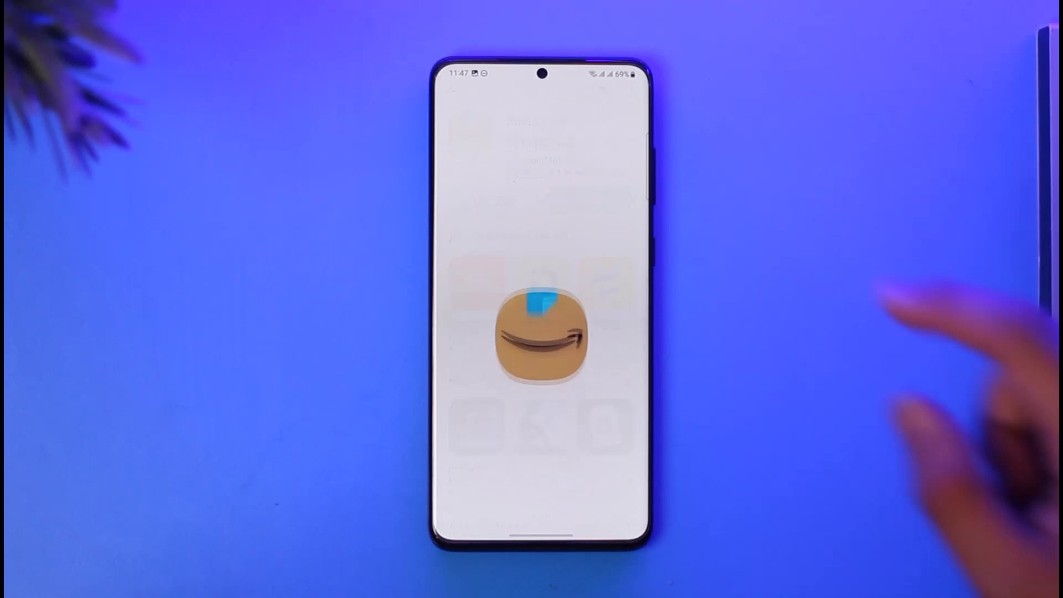
left_click(540, 333)
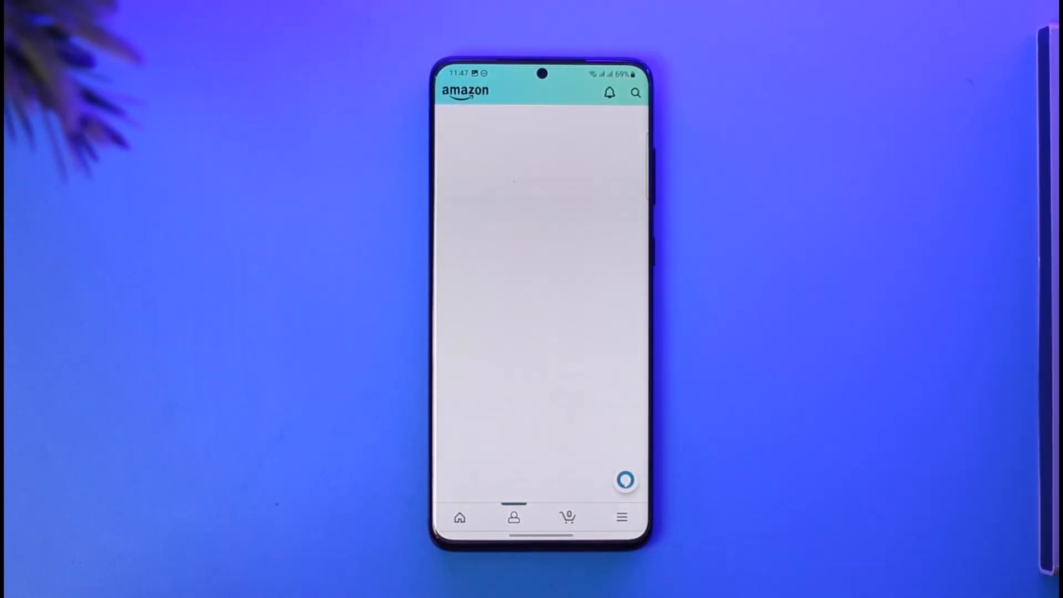
left_click(512, 517)
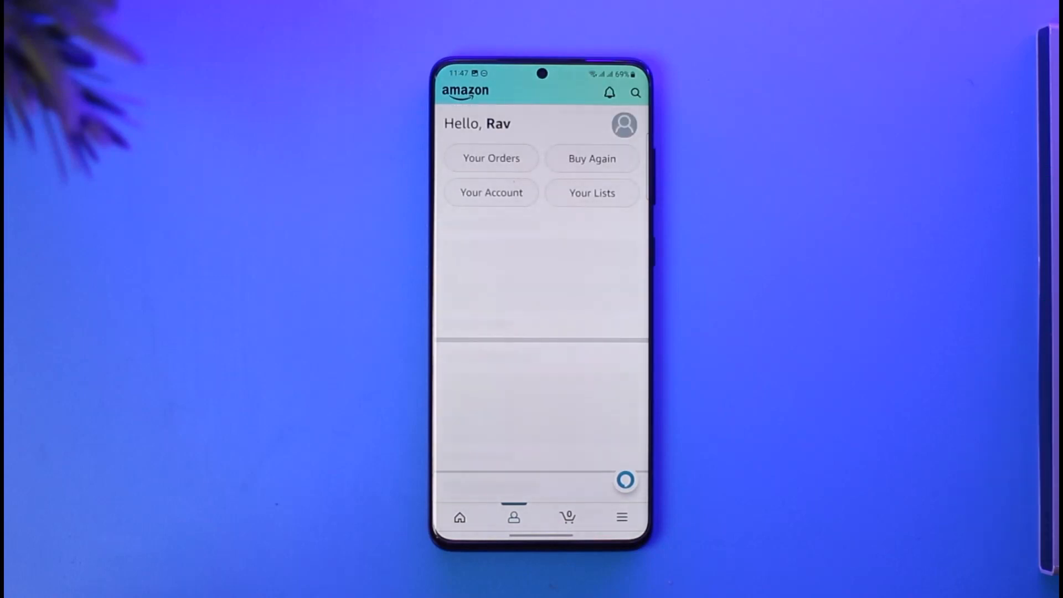
scroll("down", 3)
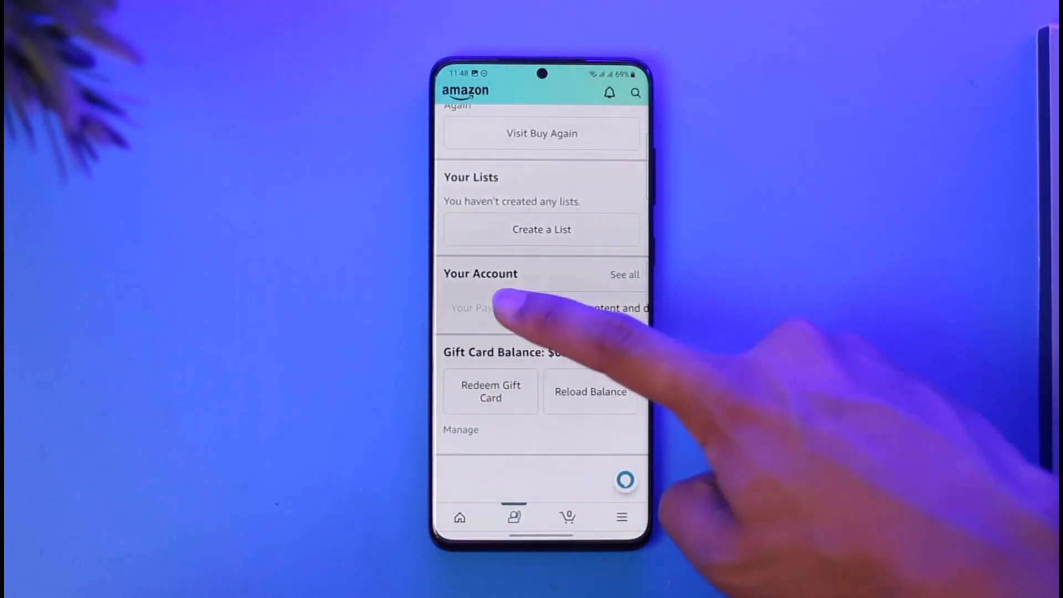
left_click(636, 93)
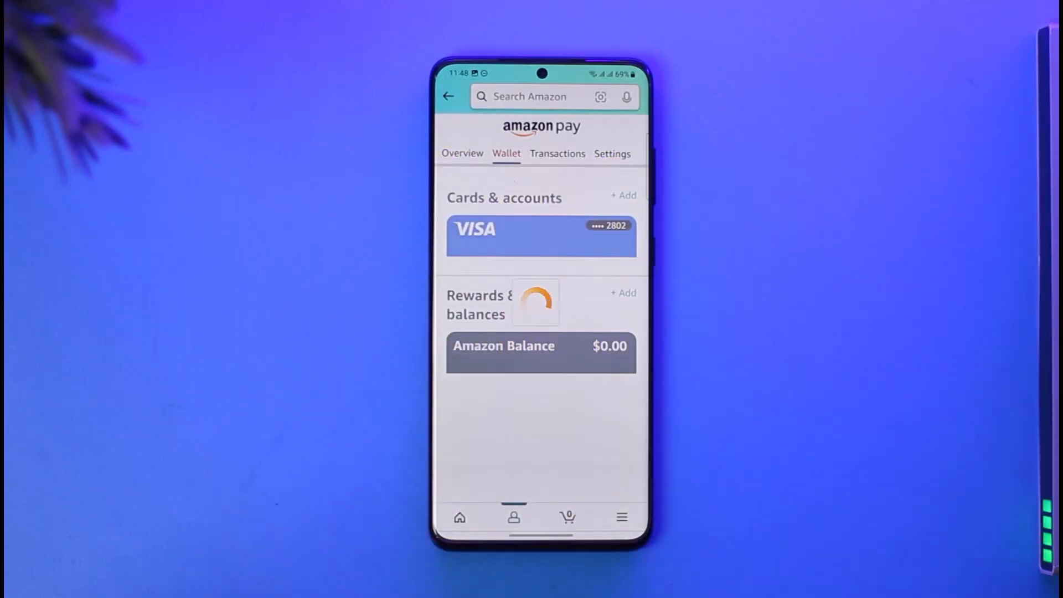
- Start adding a new card or account to the Amazon Pay wallet via + Add
left_click(624, 195)
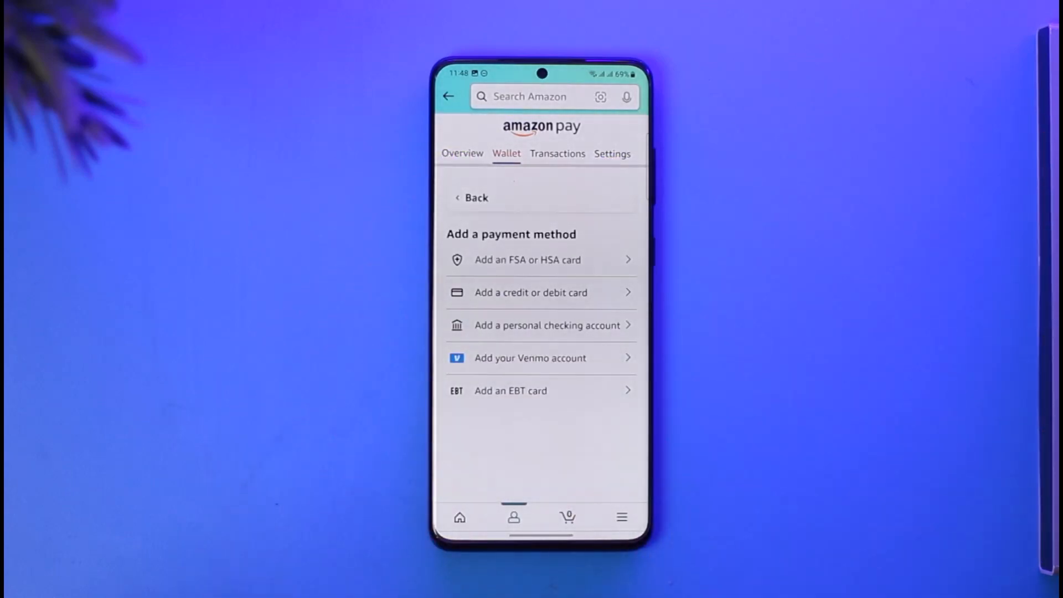